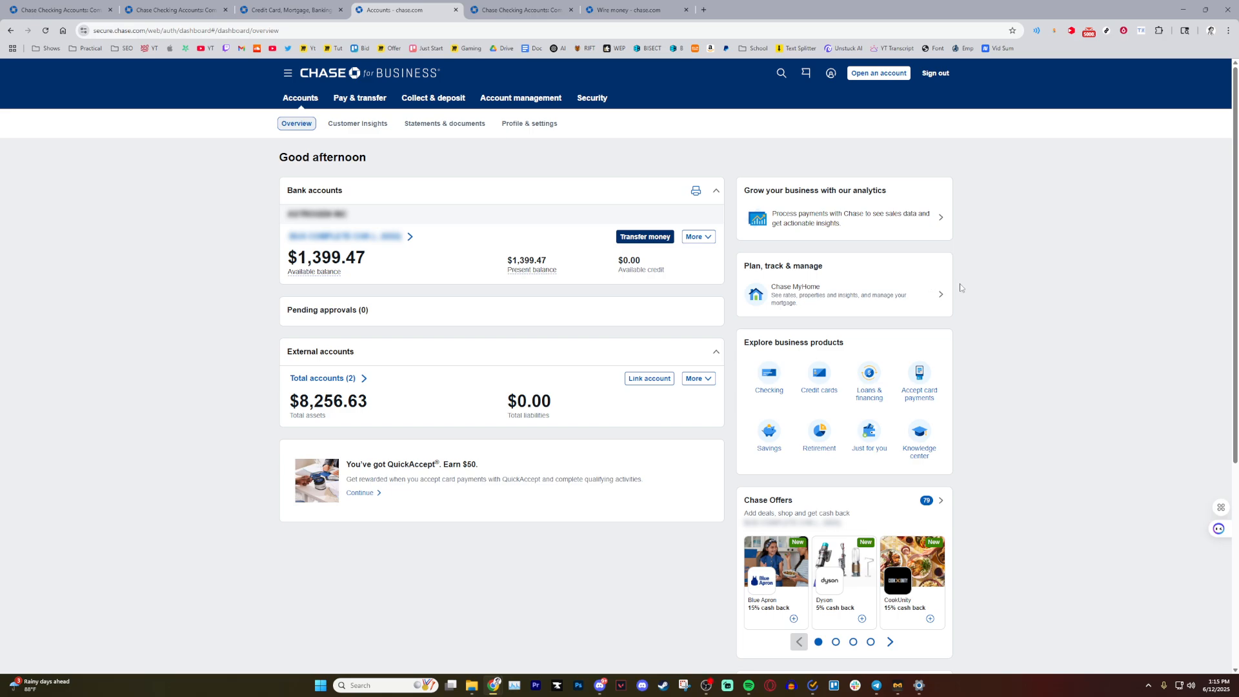
{"action": "mouse_move", "coordinate": [834, 311]}
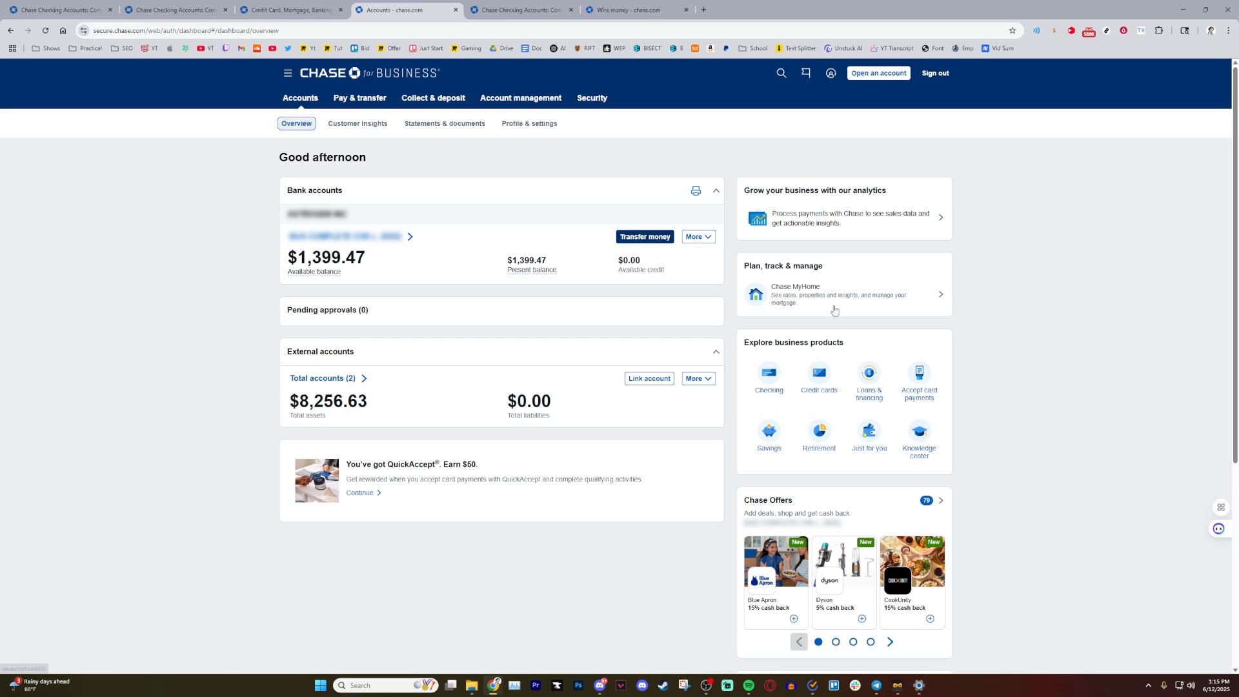
{"action": "mouse_move", "coordinate": [365, 60]}
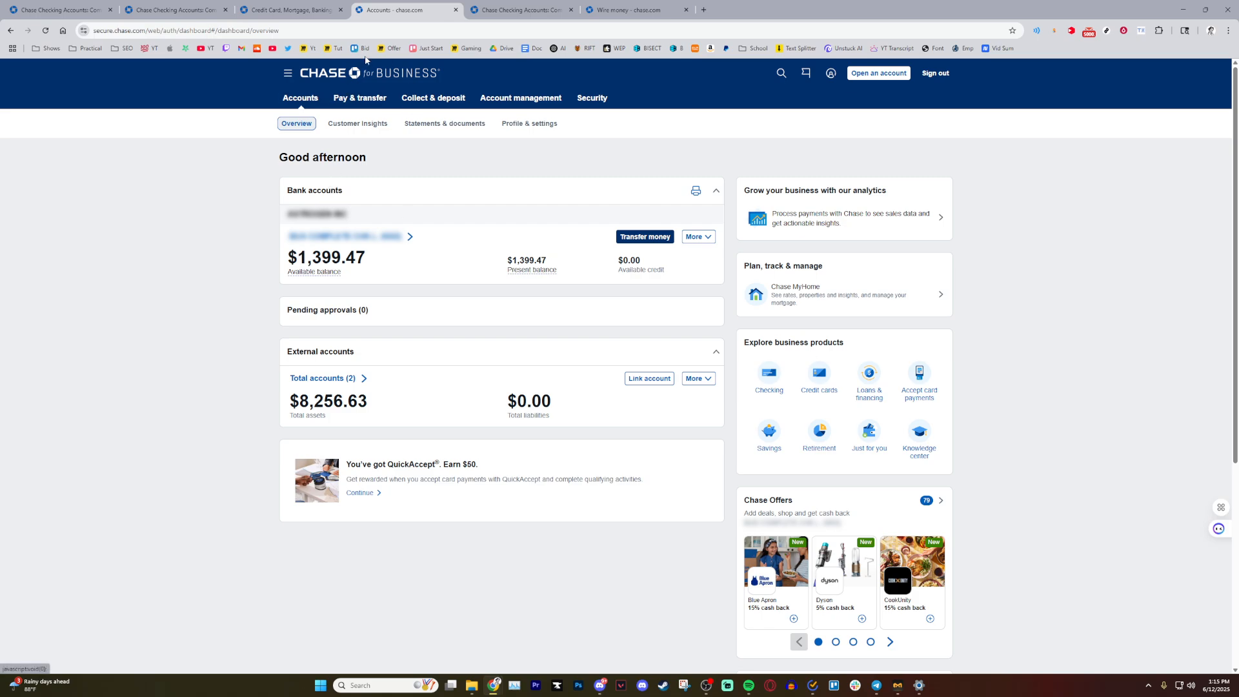
{"action": "mouse_move", "coordinate": [360, 99]}
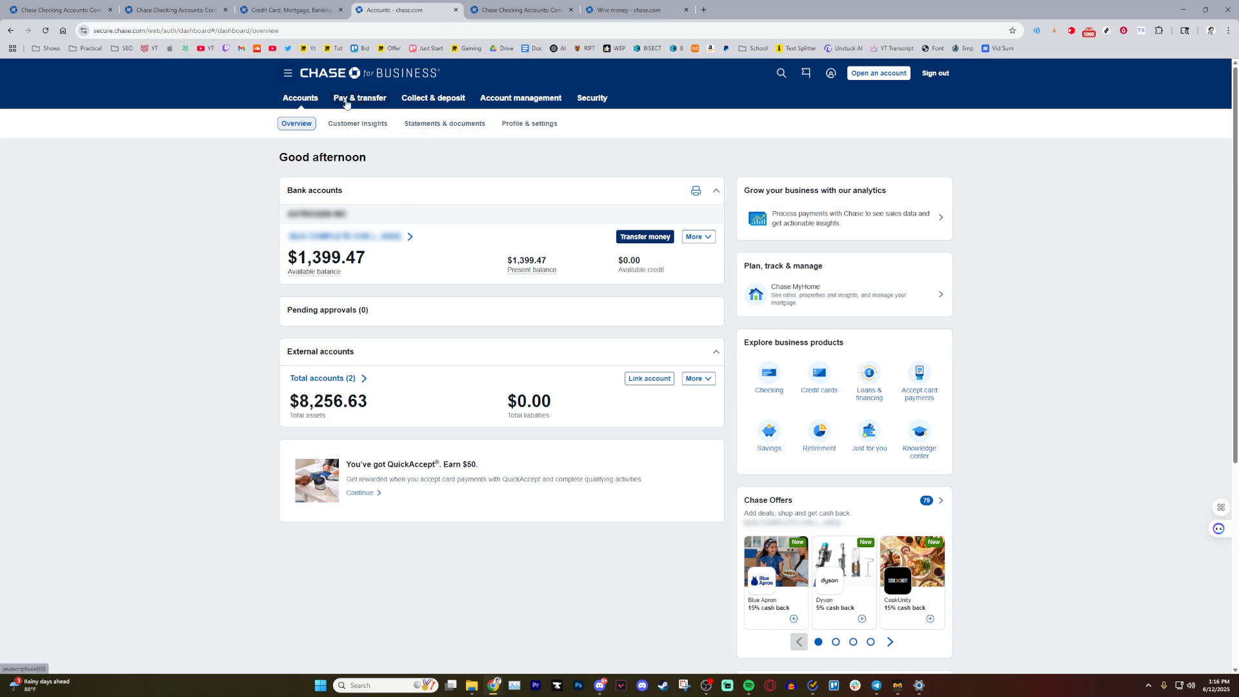
- Bring up Pay & transfer options, highlight the Wires $50,000.00 daily limit, and start a wire
{"action": "left_click", "coordinate": [360, 98]}
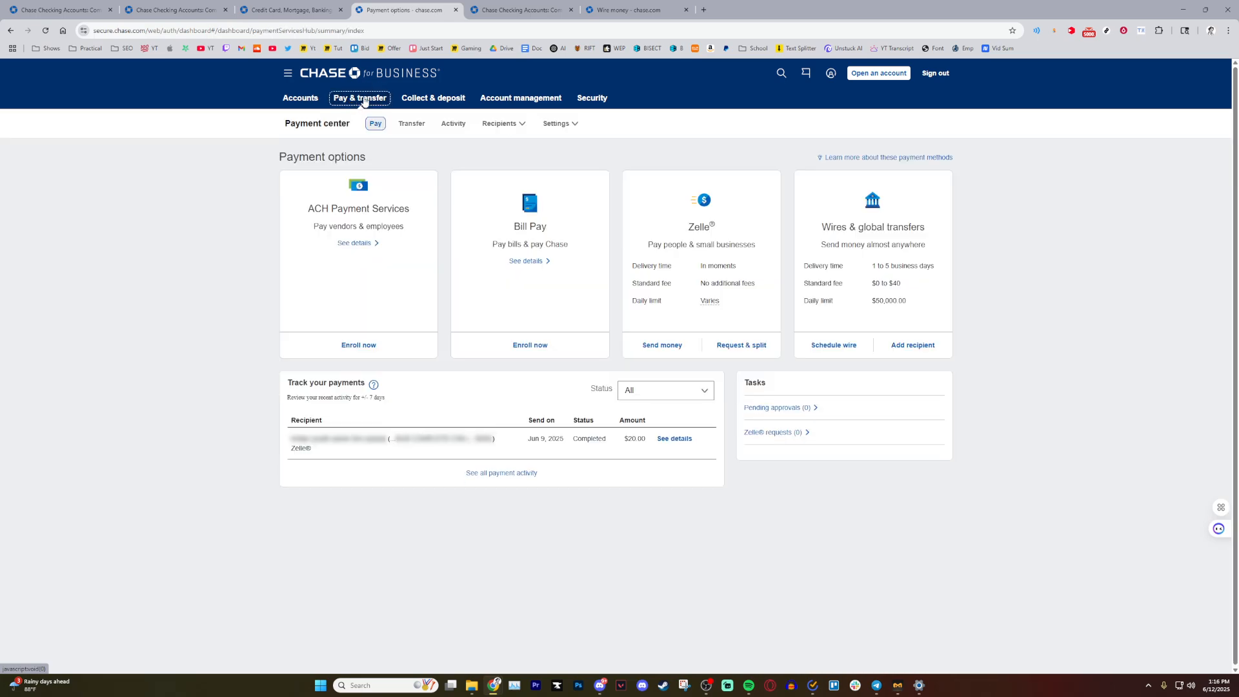
{"action": "mouse_move", "coordinate": [789, 231]}
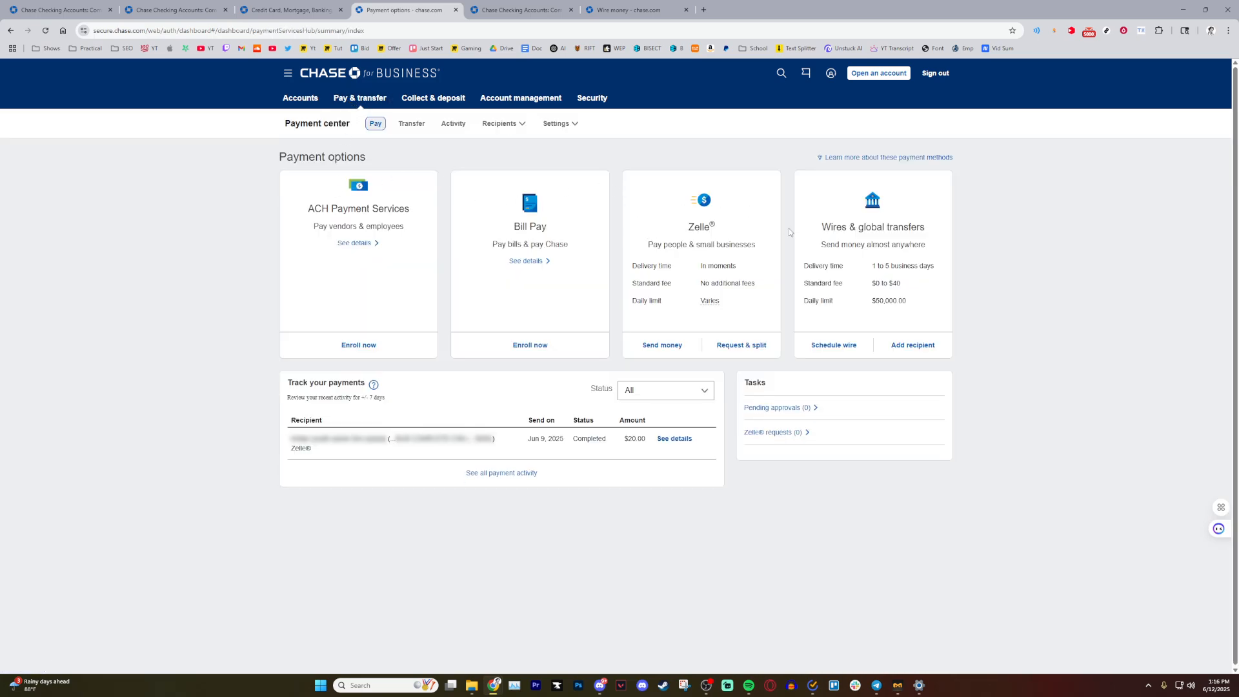
{"action": "mouse_move", "coordinate": [722, 217]}
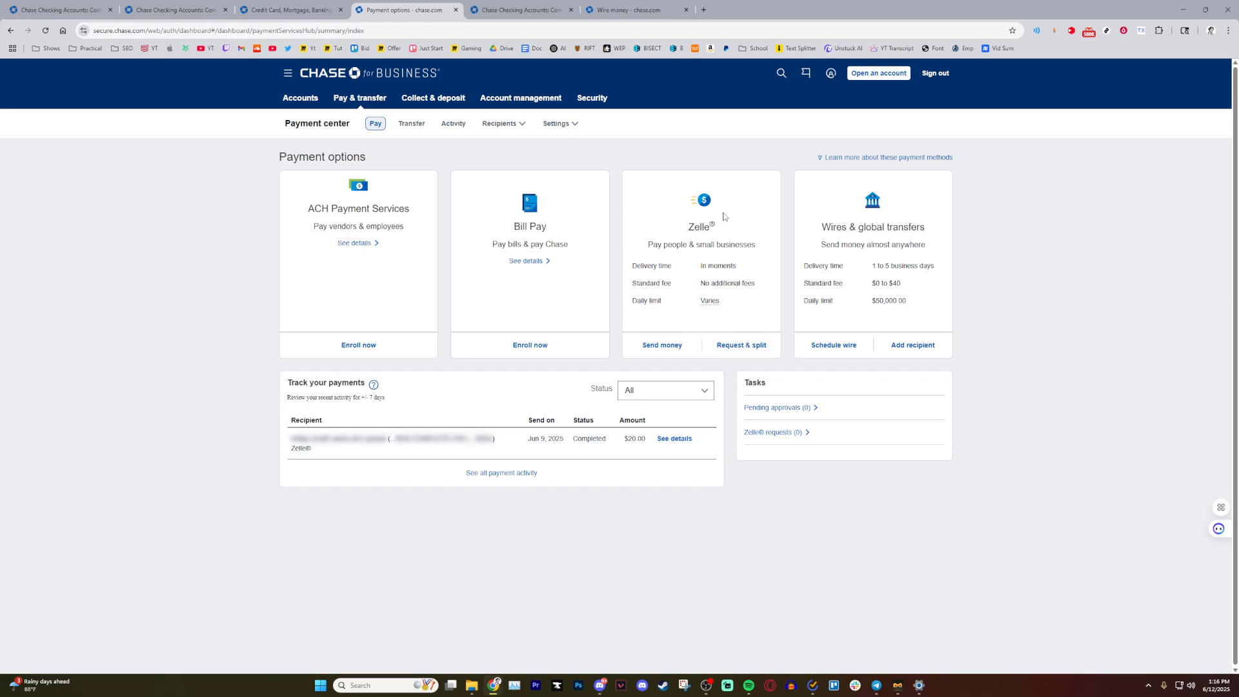
{"action": "mouse_move", "coordinate": [897, 177]}
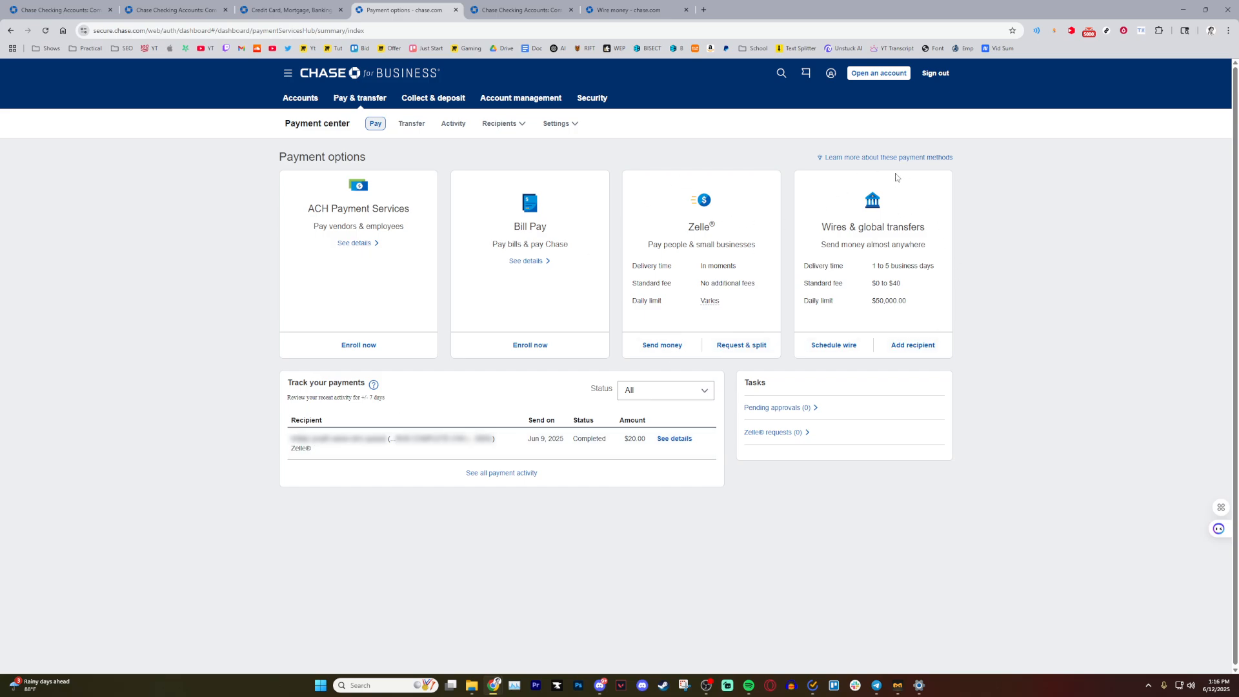
{"action": "mouse_move", "coordinate": [848, 277]}
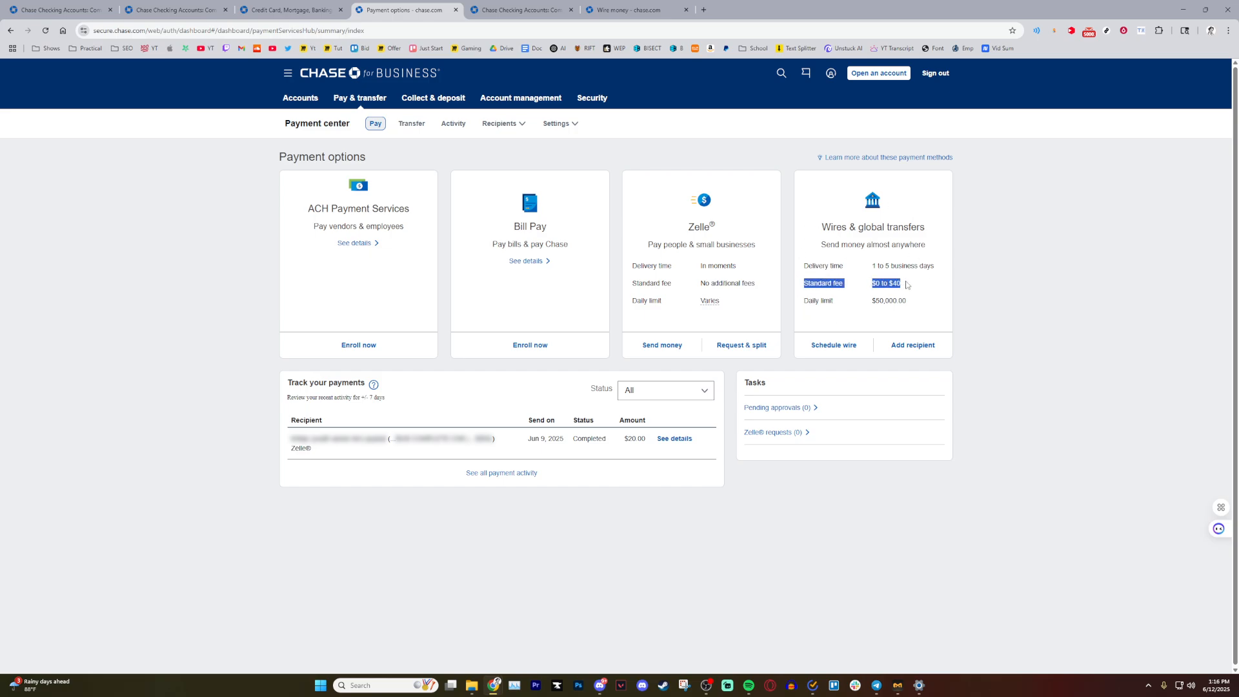
{"action": "mouse_move", "coordinate": [921, 286]}
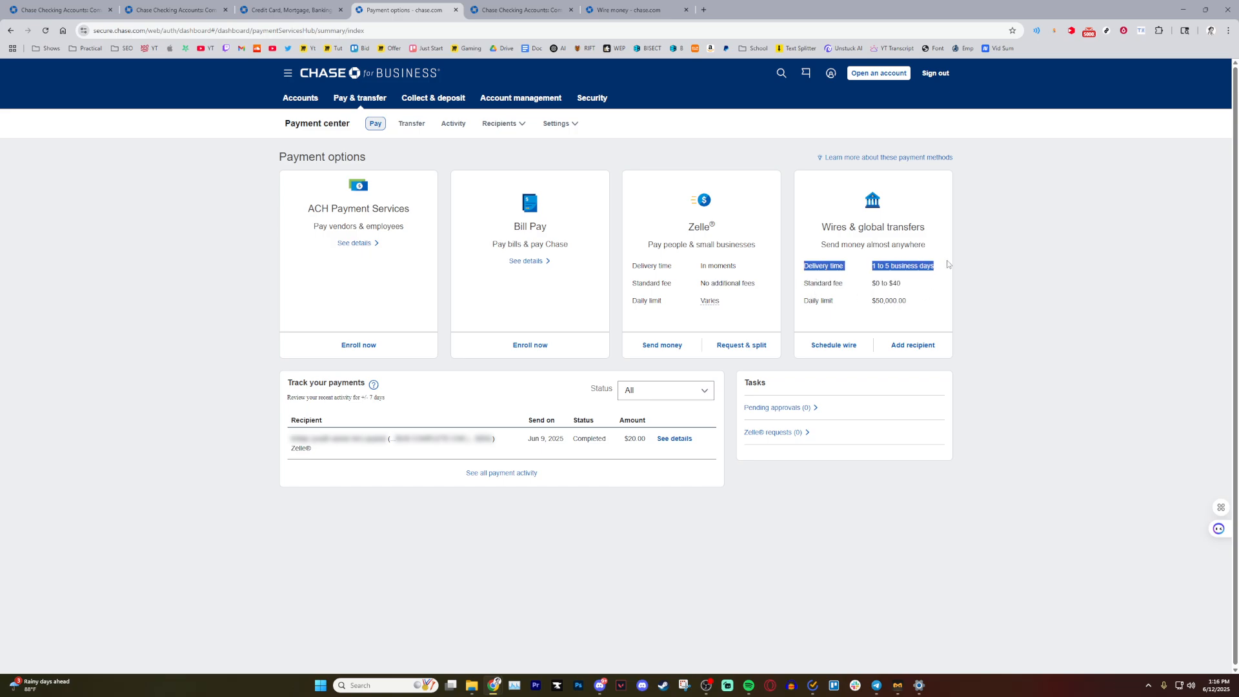
{"action": "mouse_move", "coordinate": [942, 269]}
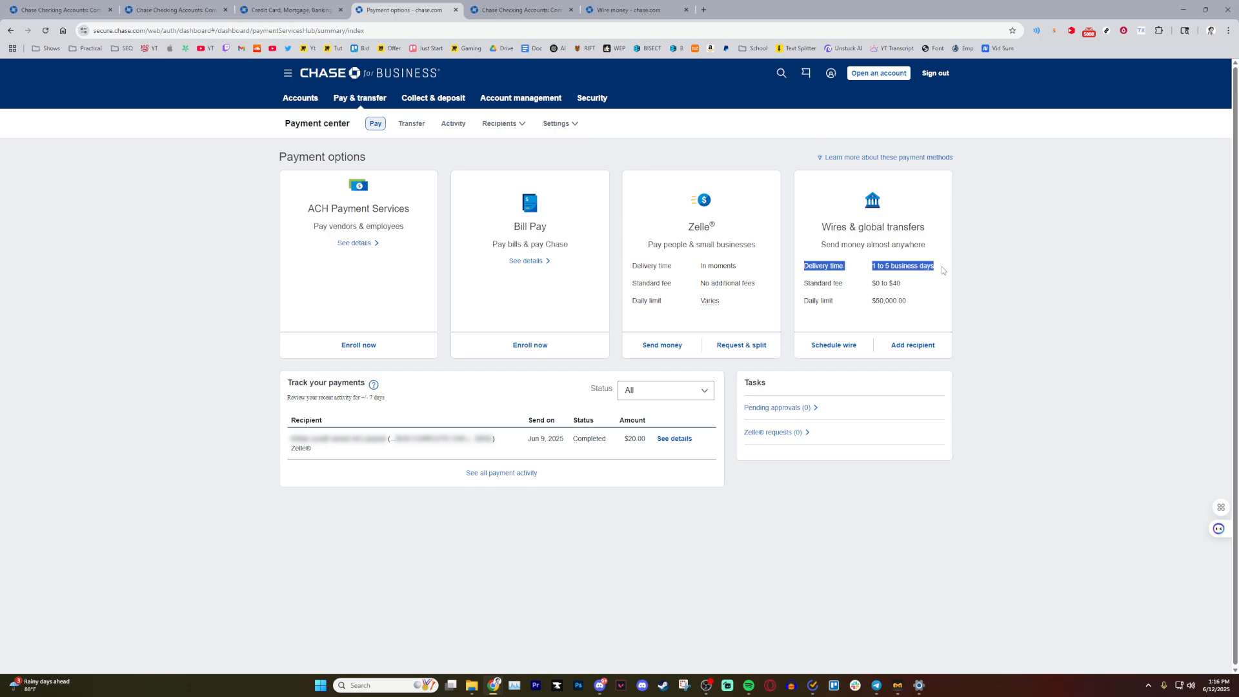
{"action": "mouse_move", "coordinate": [951, 269]}
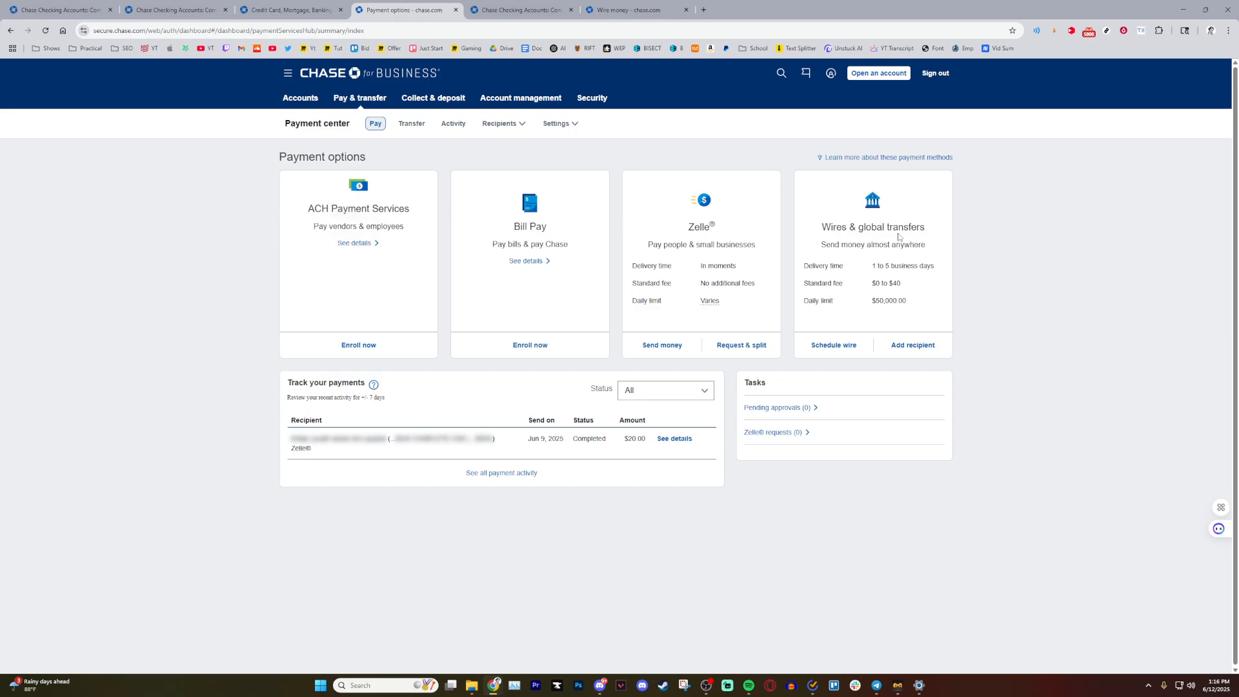
{"action": "double_click", "coordinate": [879, 301]}
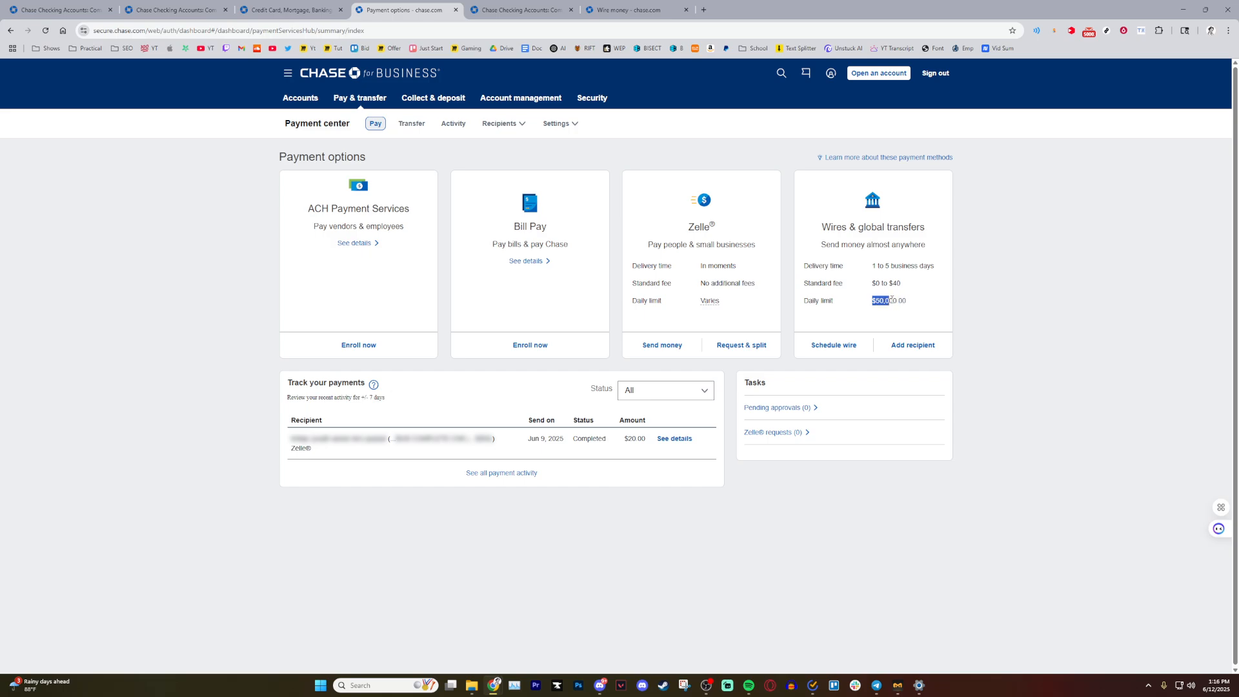
{"action": "double_click", "coordinate": [889, 301]}
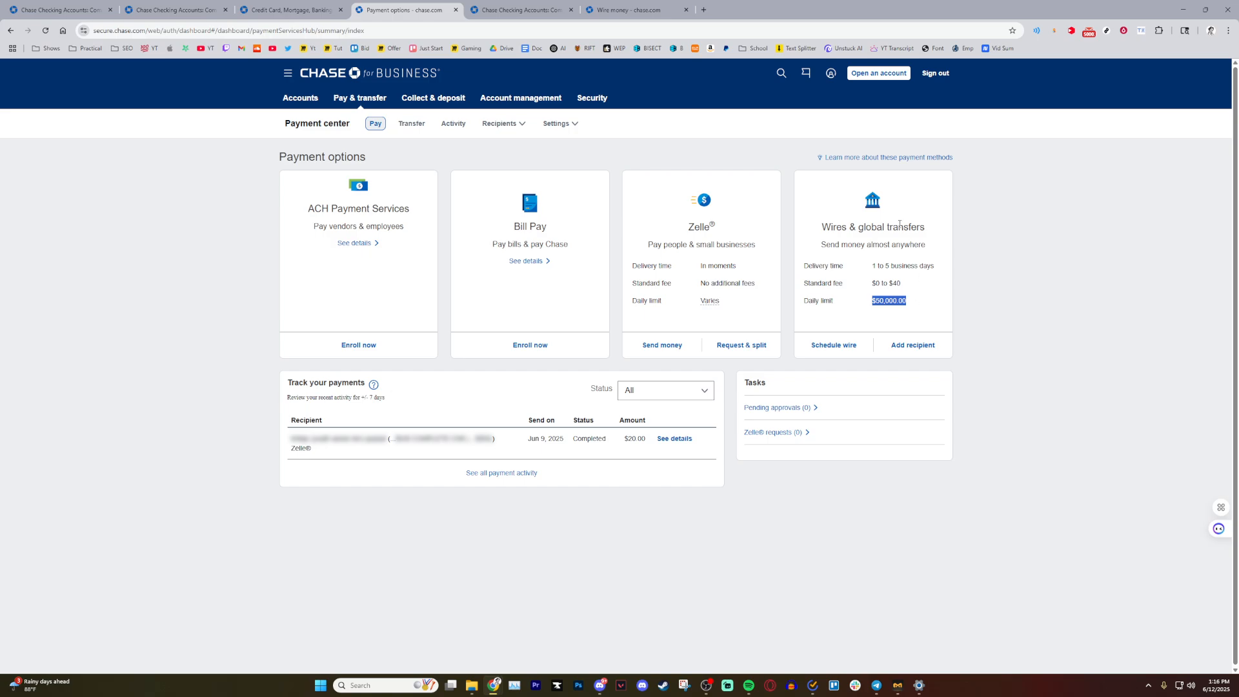
{"action": "mouse_move", "coordinate": [913, 308]}
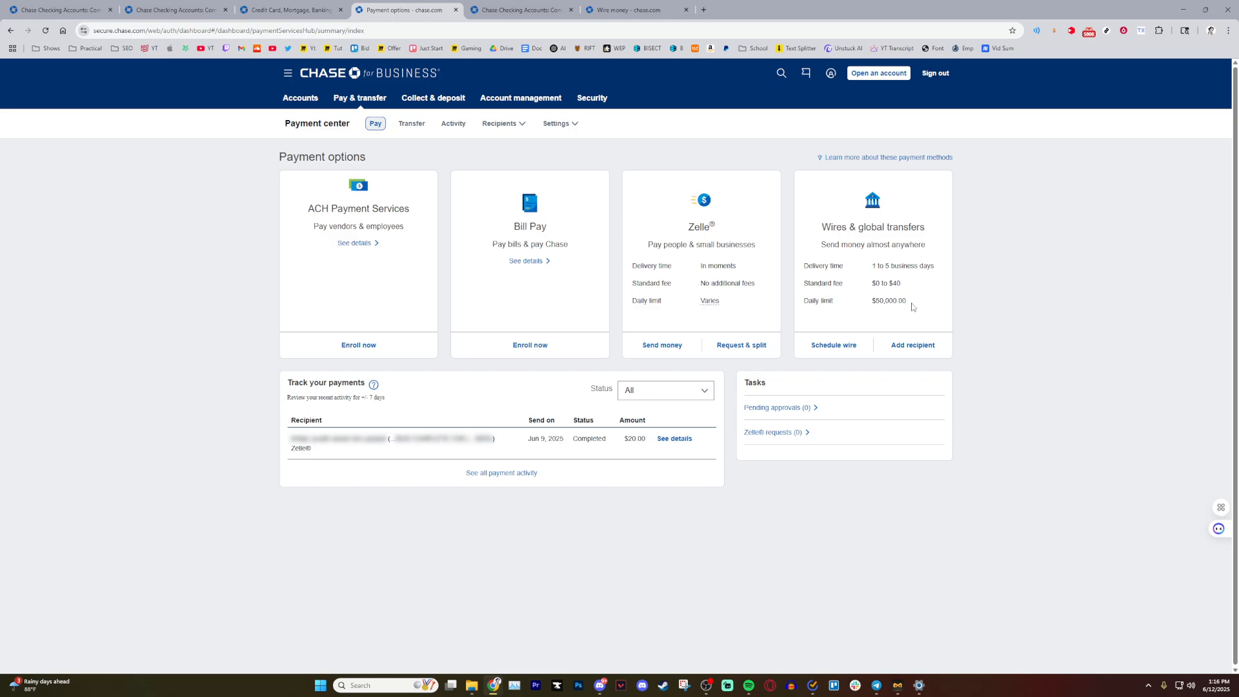
{"action": "mouse_move", "coordinate": [912, 346]}
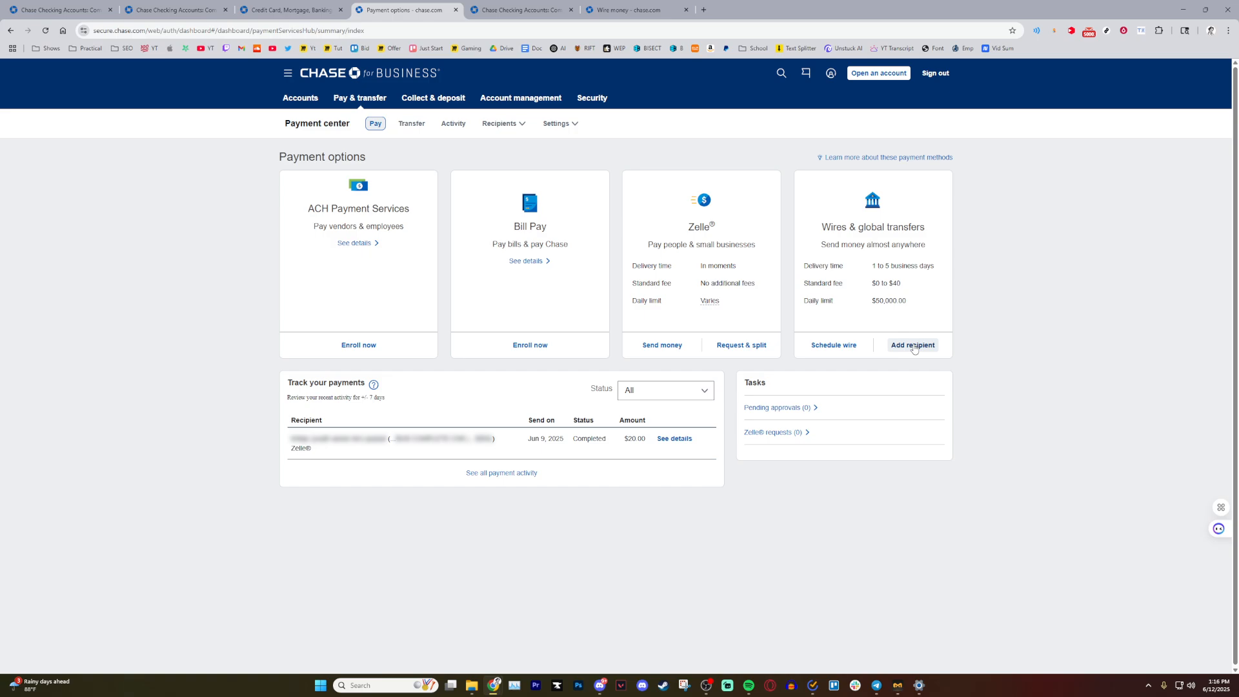
{"action": "mouse_move", "coordinate": [833, 346]}
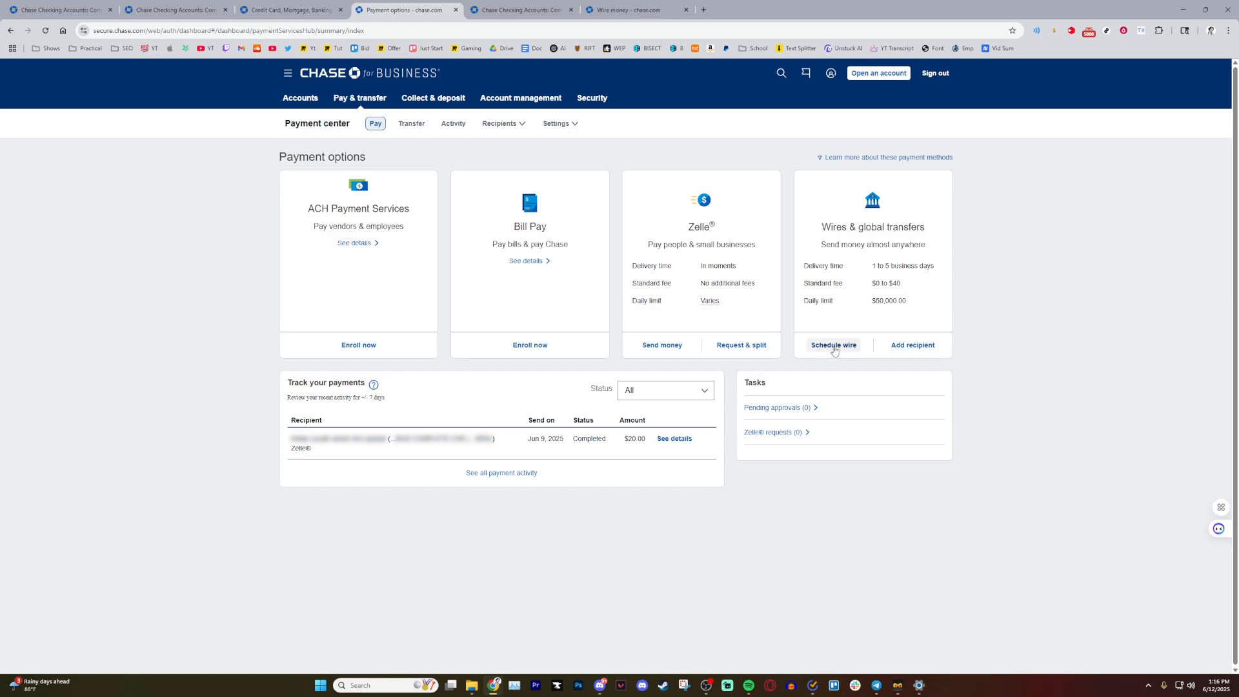
{"action": "mouse_move", "coordinate": [819, 350]}
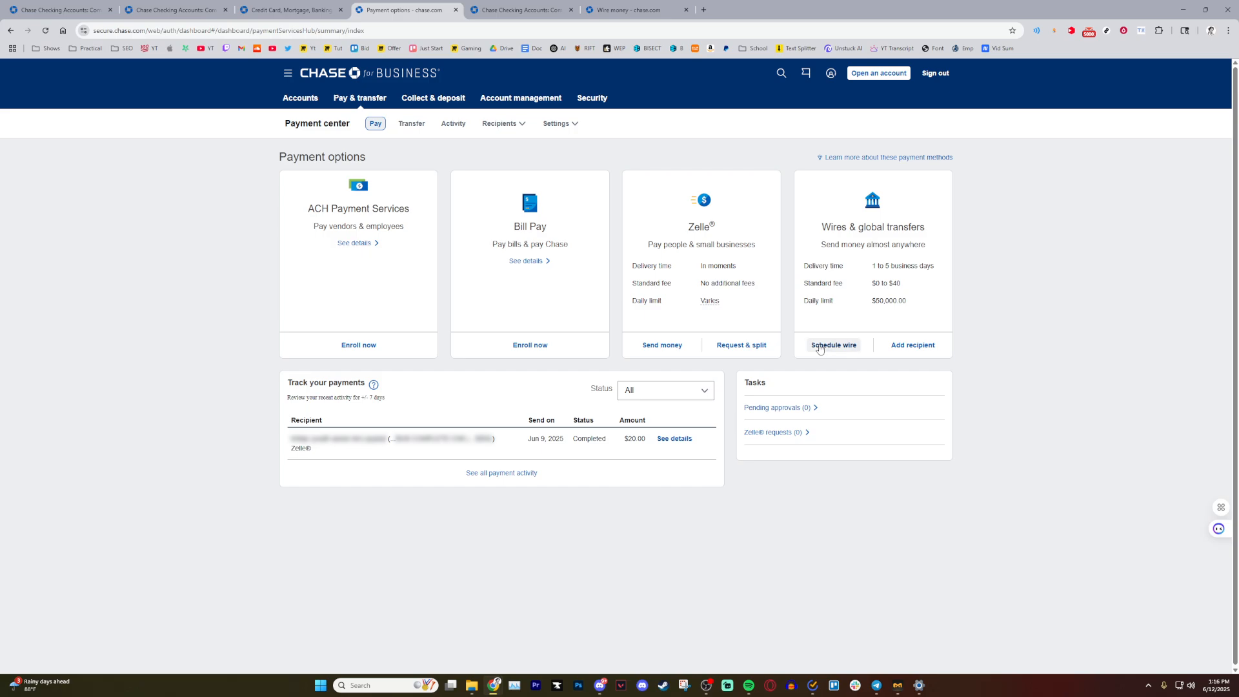
{"action": "left_click", "coordinate": [833, 345]}
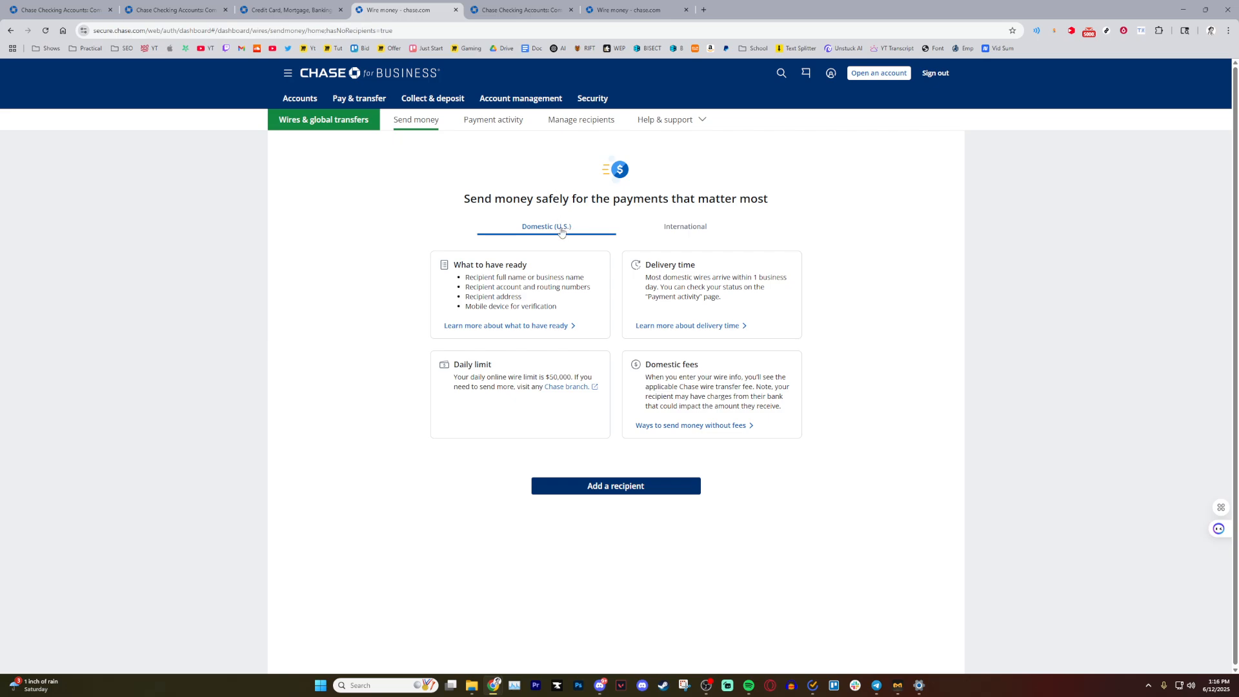
- View the International wire requirements with SWIFT/BIC, 2–5 business day delivery and fees
{"action": "left_click", "coordinate": [684, 228]}
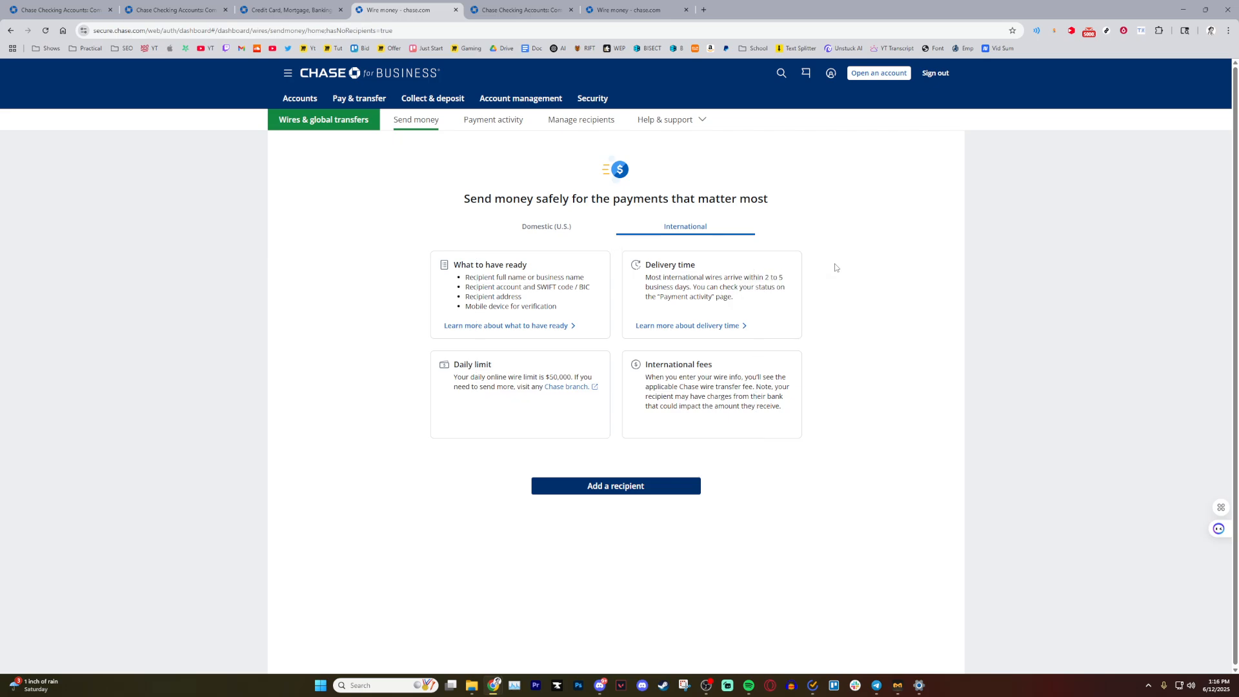
{"action": "mouse_move", "coordinate": [524, 302]}
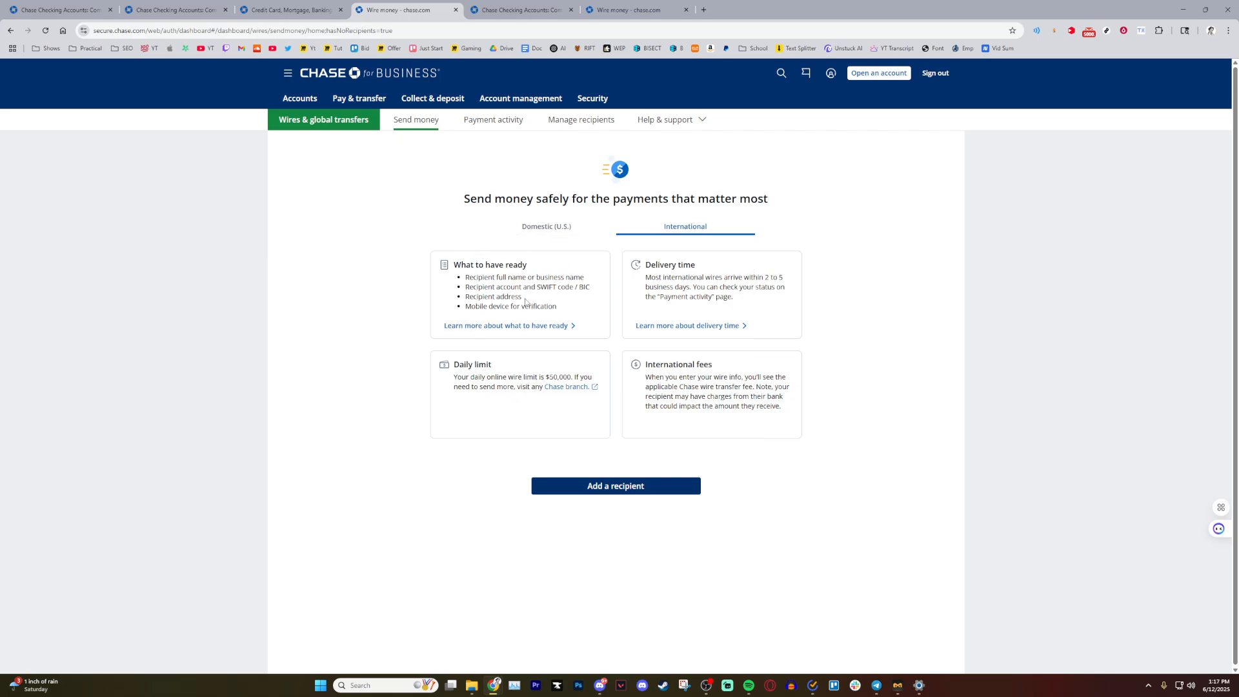
{"action": "double_click", "coordinate": [678, 364]}
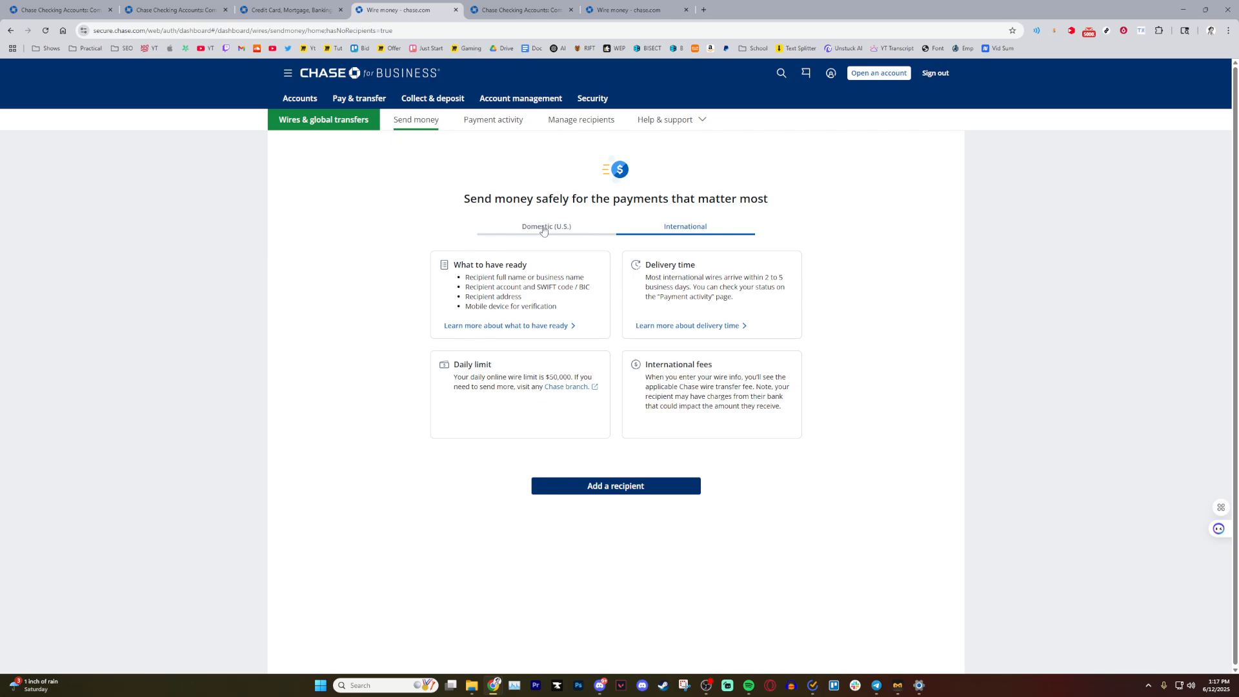
- Return to Domestic (U.S.) wire details with routing-number requirements and one-business-day delivery
{"action": "left_click", "coordinate": [545, 228]}
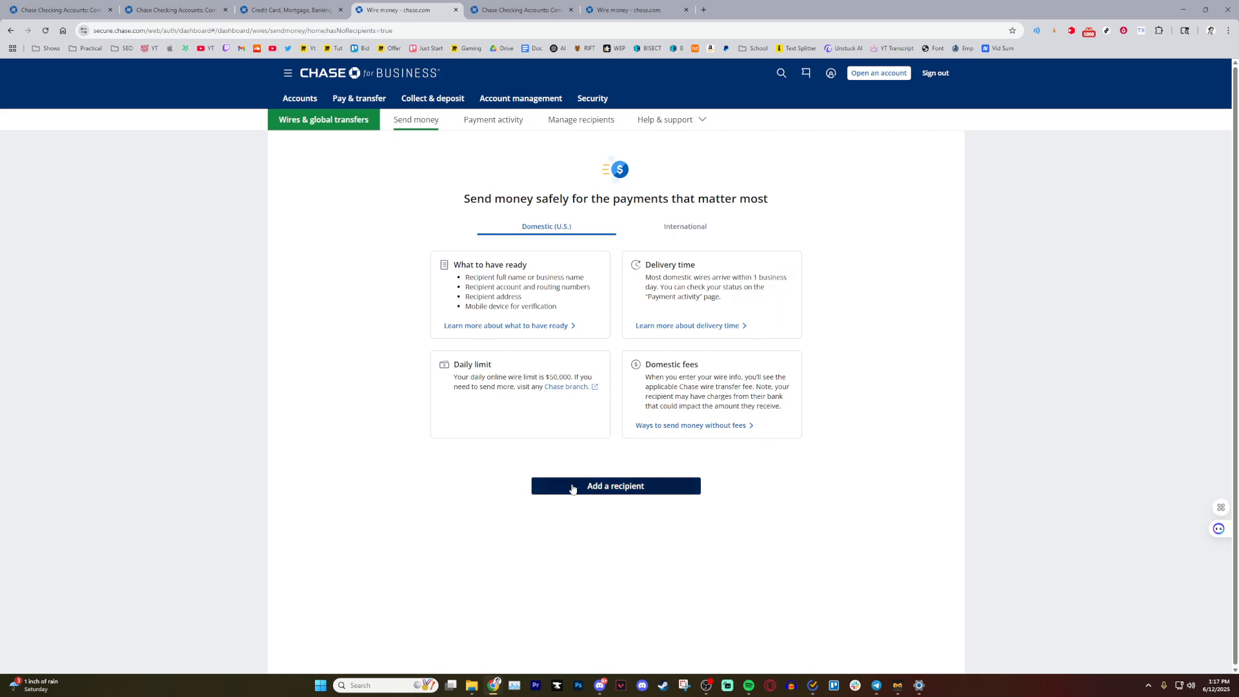
{"action": "mouse_move", "coordinate": [647, 499]}
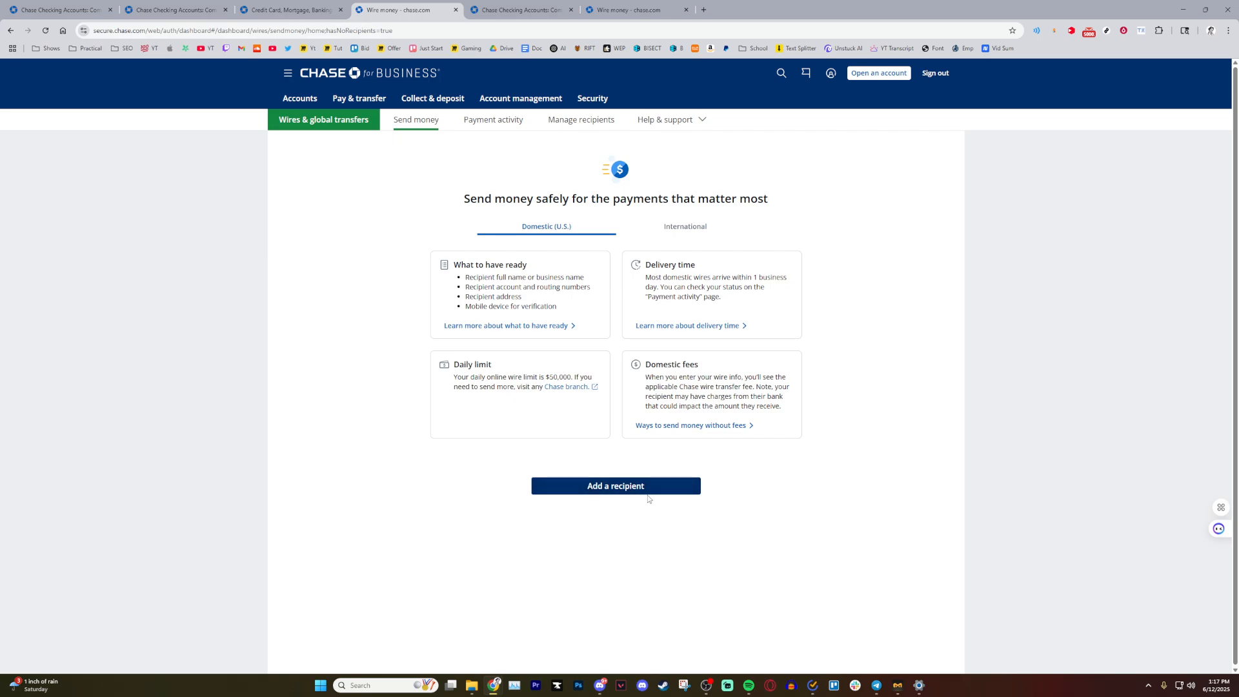
{"action": "mouse_move", "coordinate": [615, 488]}
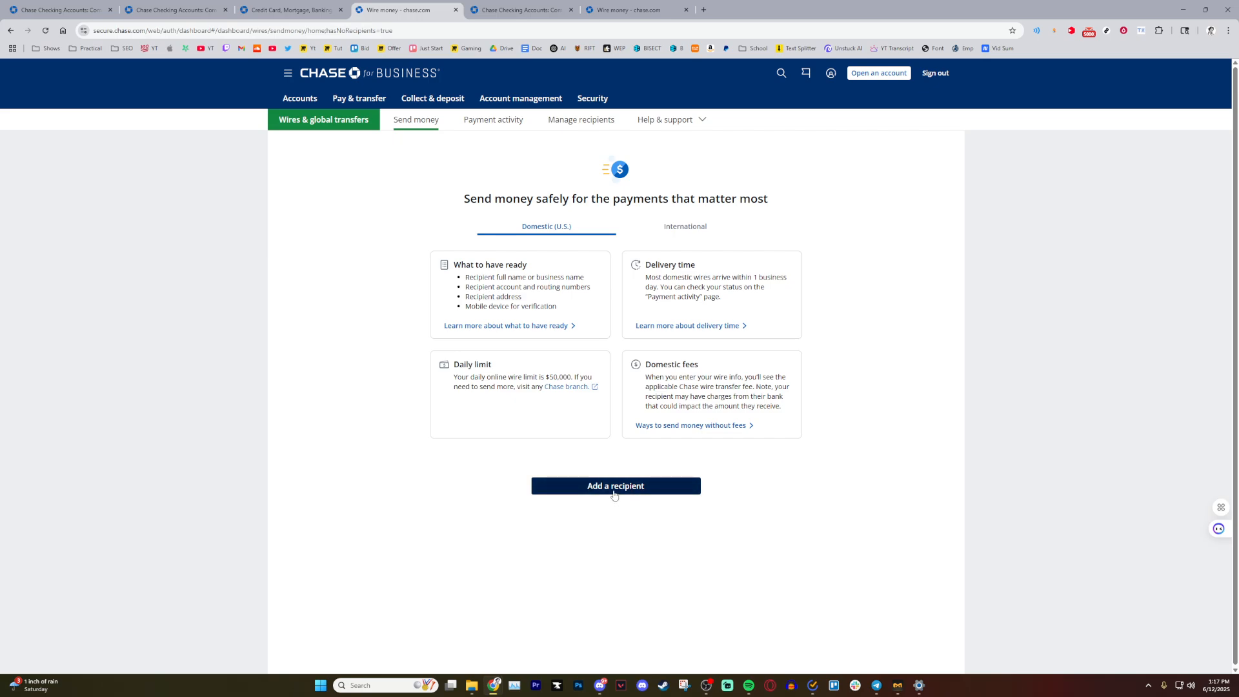
{"action": "mouse_move", "coordinate": [597, 487]}
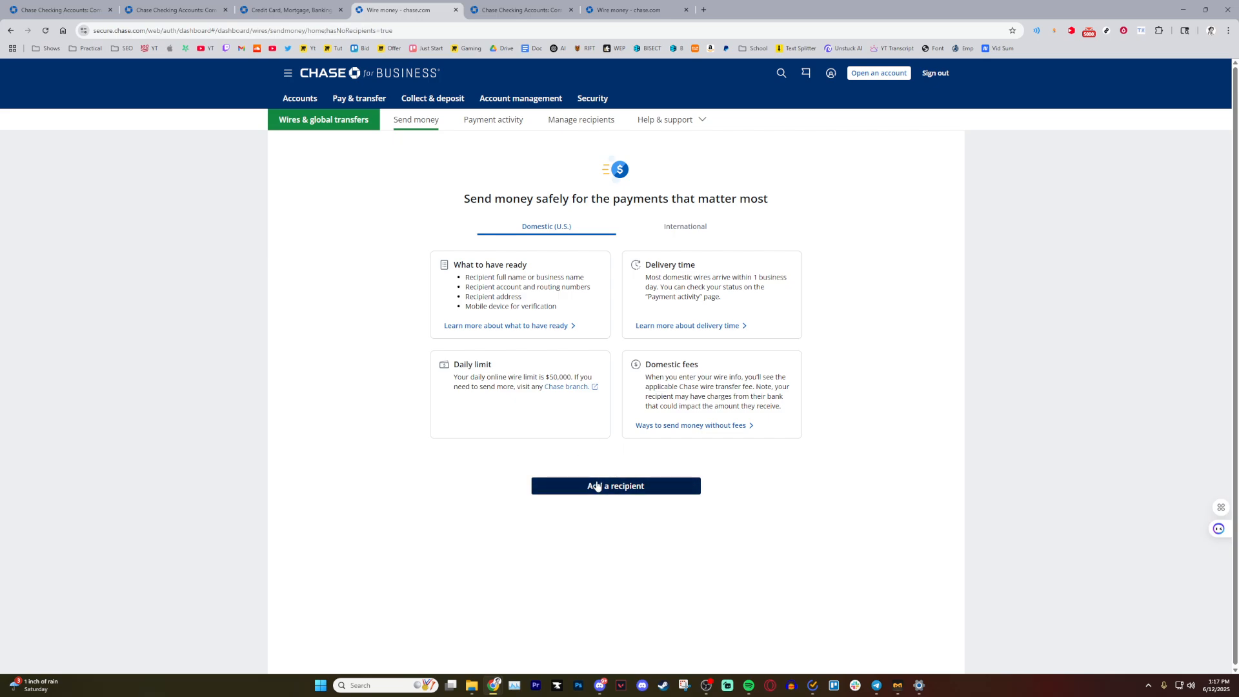
{"action": "mouse_move", "coordinate": [619, 495]}
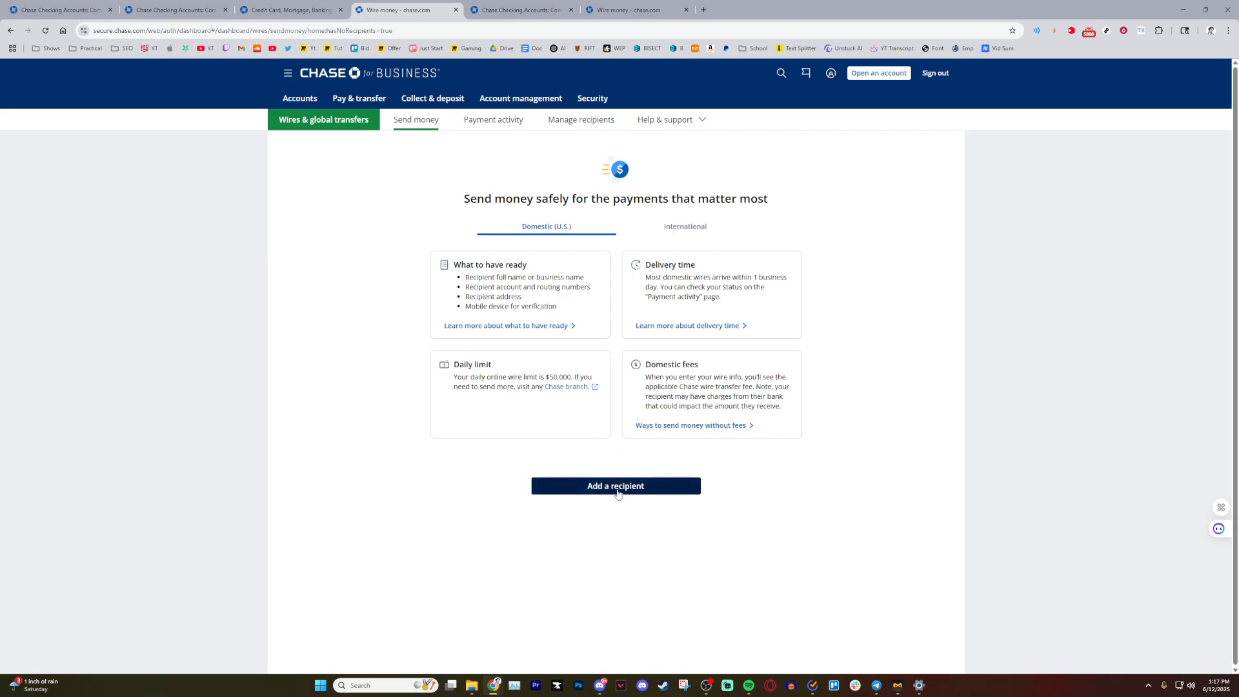
{"action": "mouse_move", "coordinate": [350, 446]}
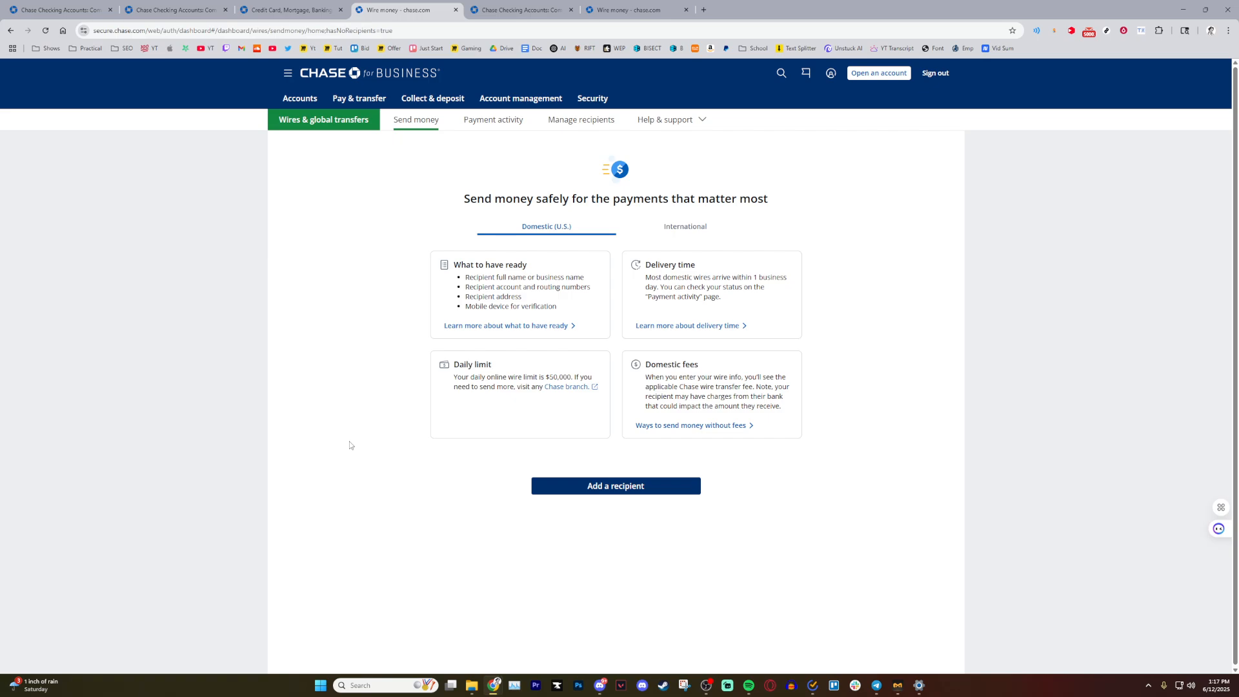
{"action": "mouse_move", "coordinate": [379, 234]}
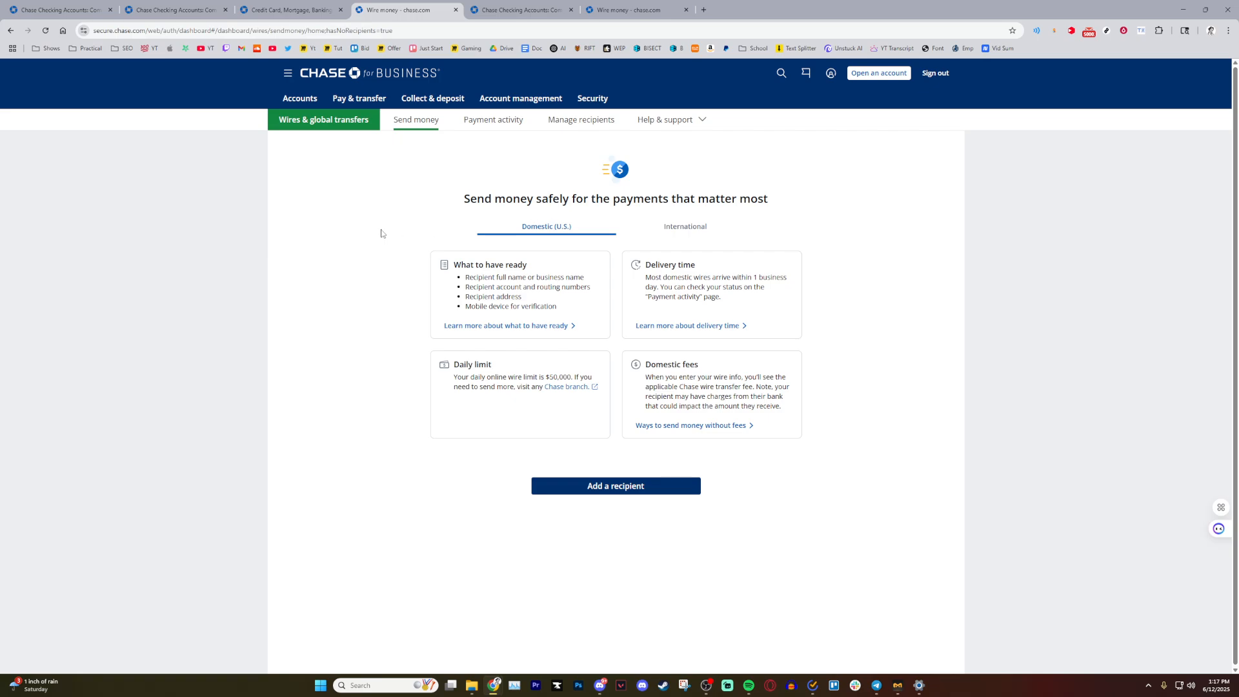
{"action": "mouse_move", "coordinate": [799, 240]}
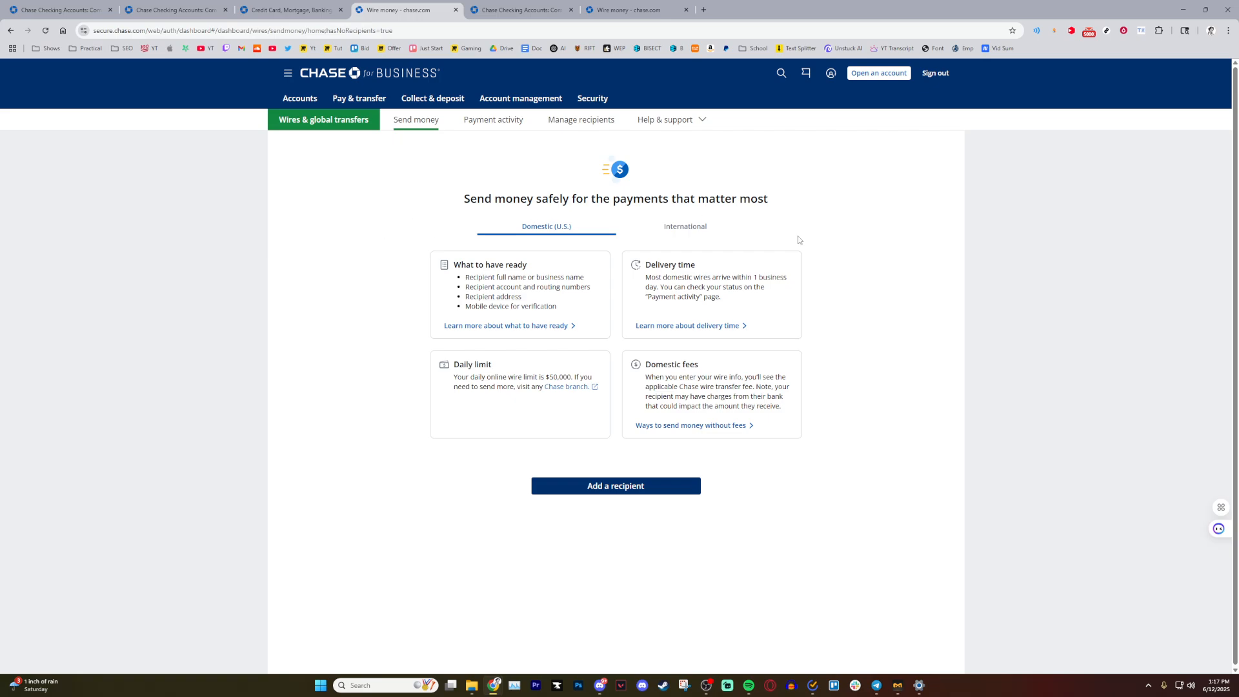